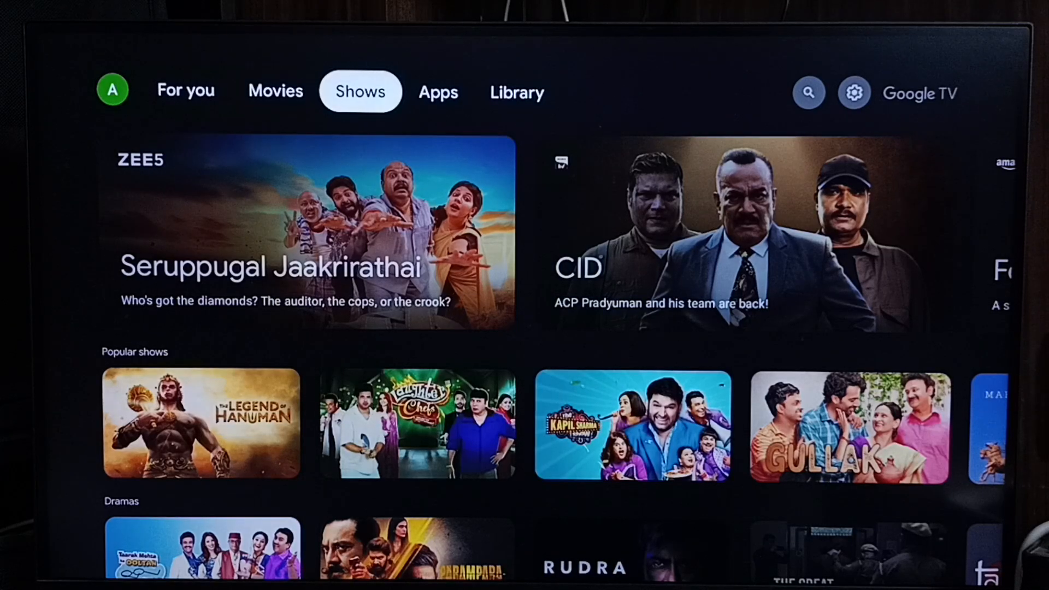
Bring up the quick settings panel from the gear icon on the home screen.
left_click(517, 91)
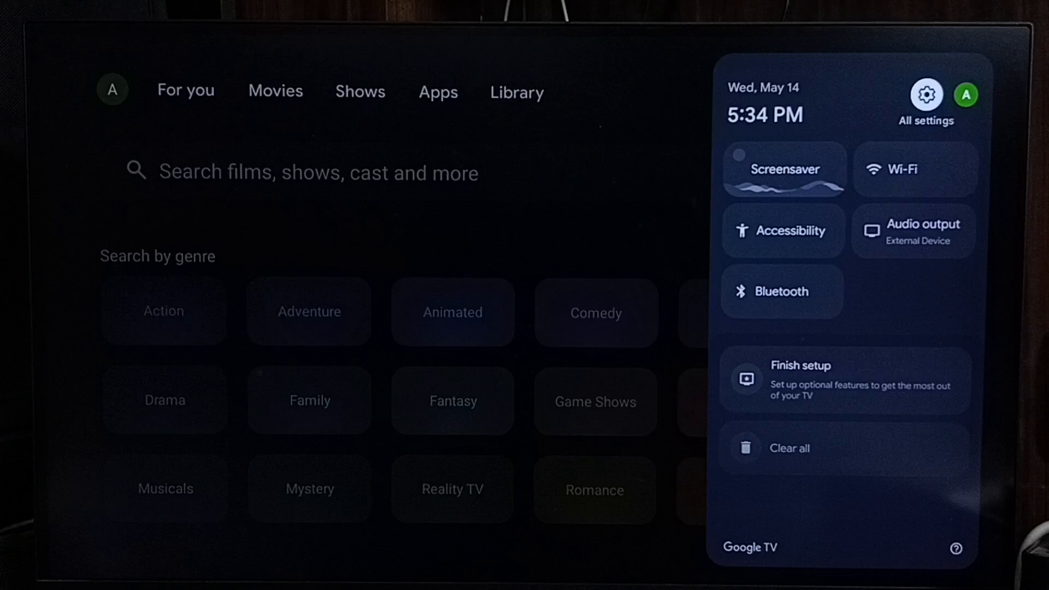
left_click(926, 96)
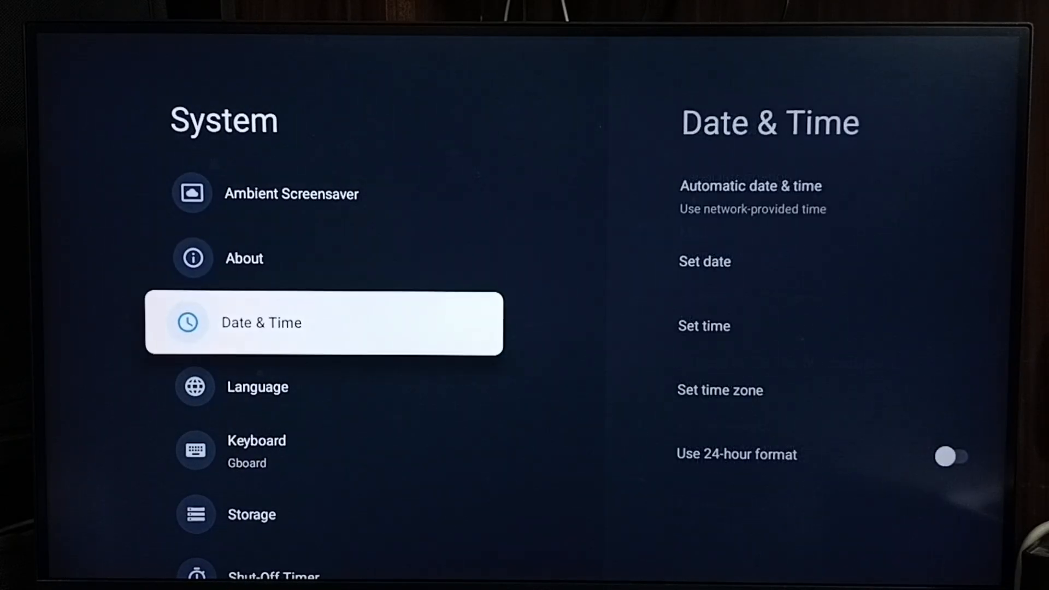
Enter Developer options from the System list and move down to the debugging entries.
scroll("down", 3)
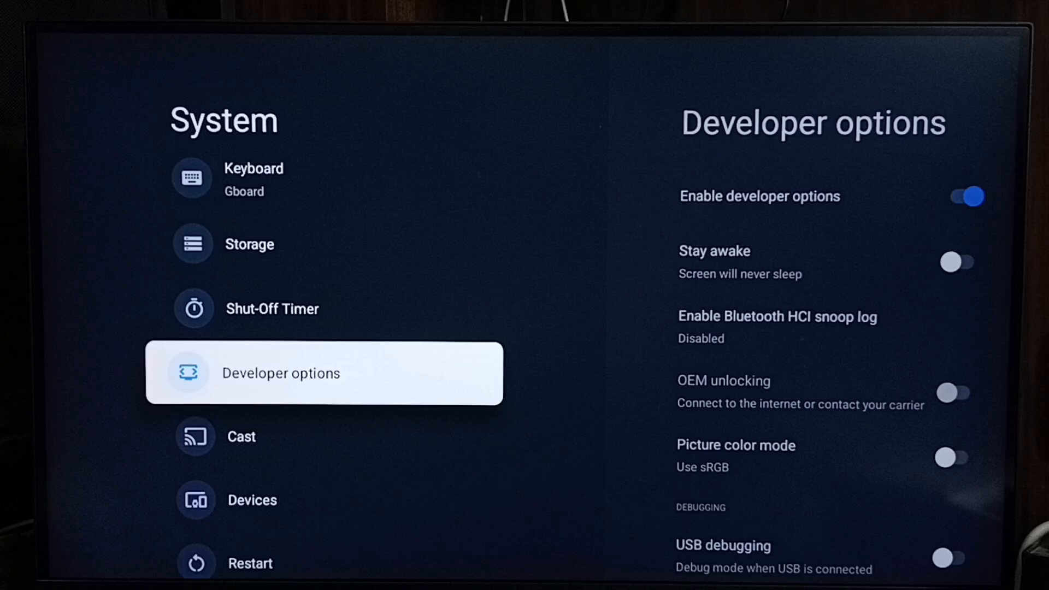
left_click(280, 374)
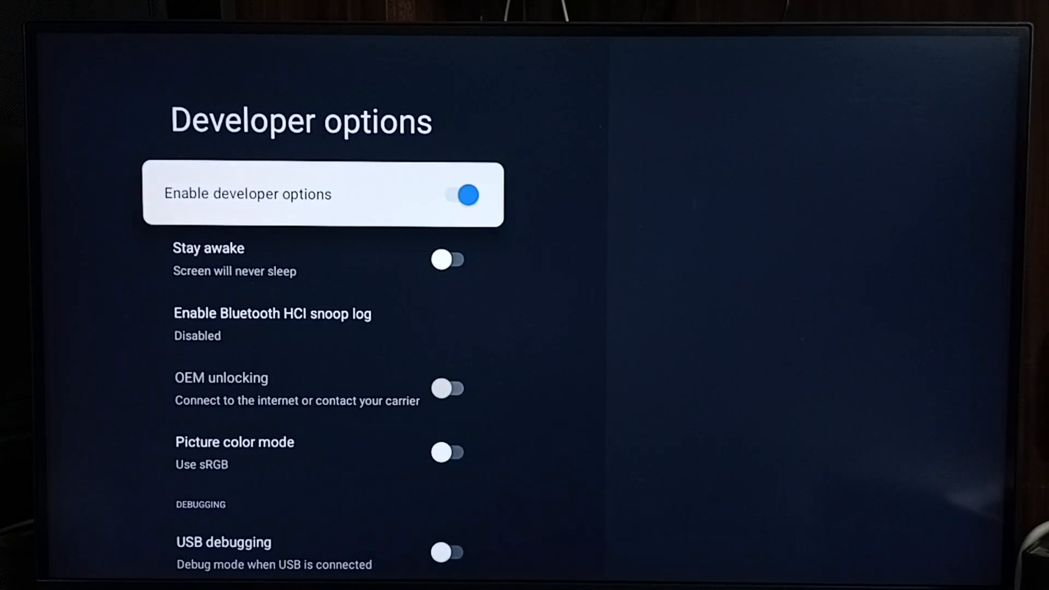
key("down")
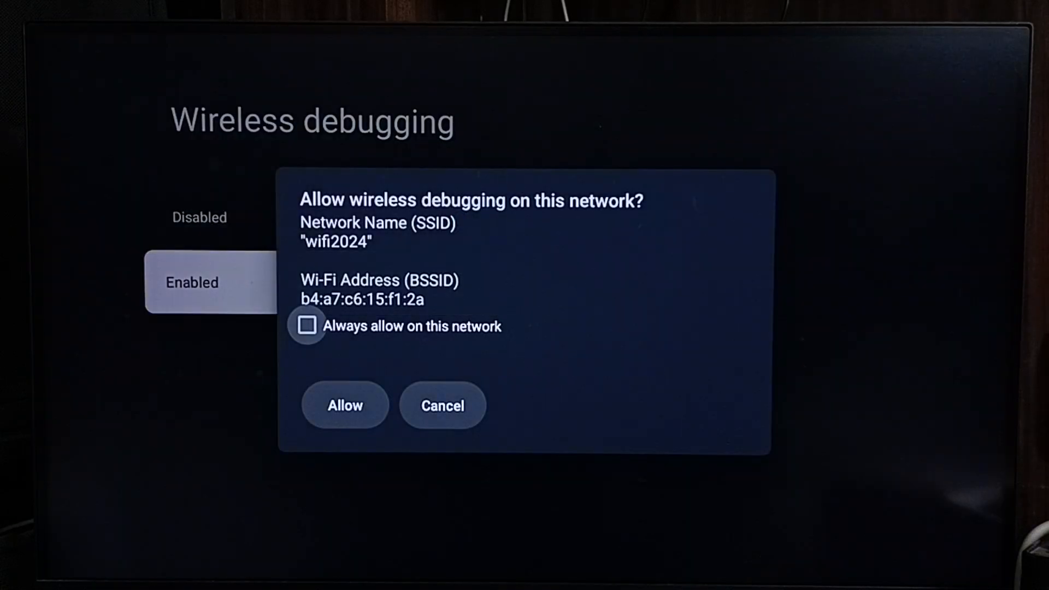
Allow wireless debugging on the wifi2024 network so pairing and IP details appear.
left_click(306, 325)
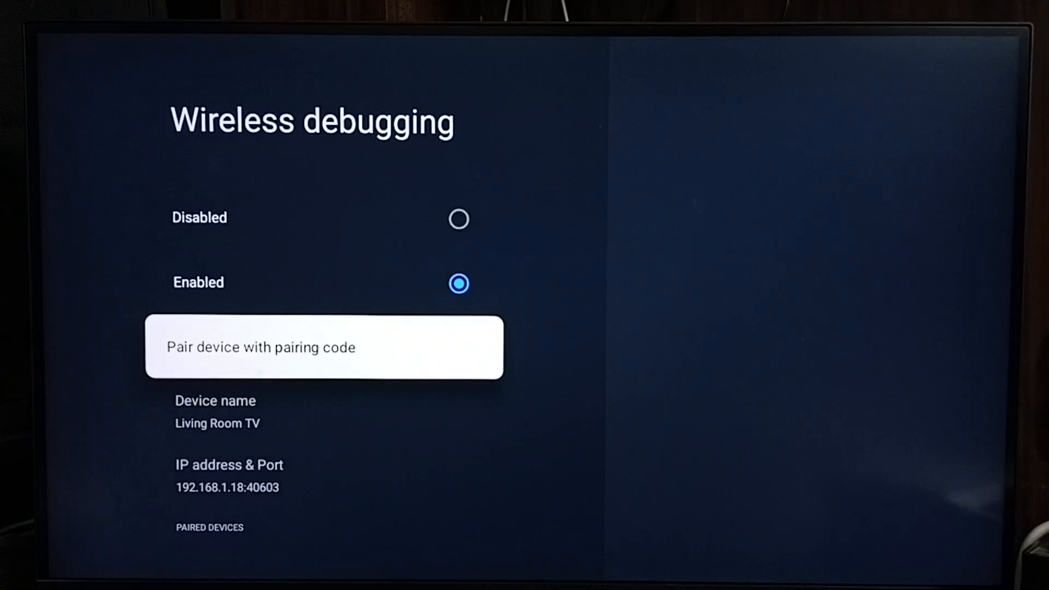
Set Wireless debugging to Disabled, hiding the pairing, device name and address details.
key("up")
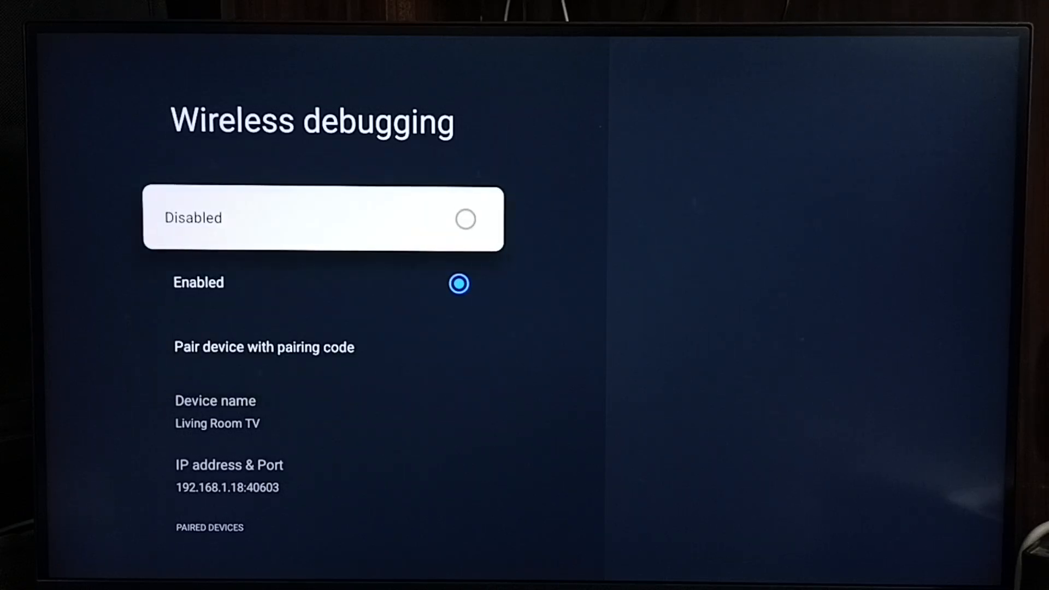
left_click(324, 219)
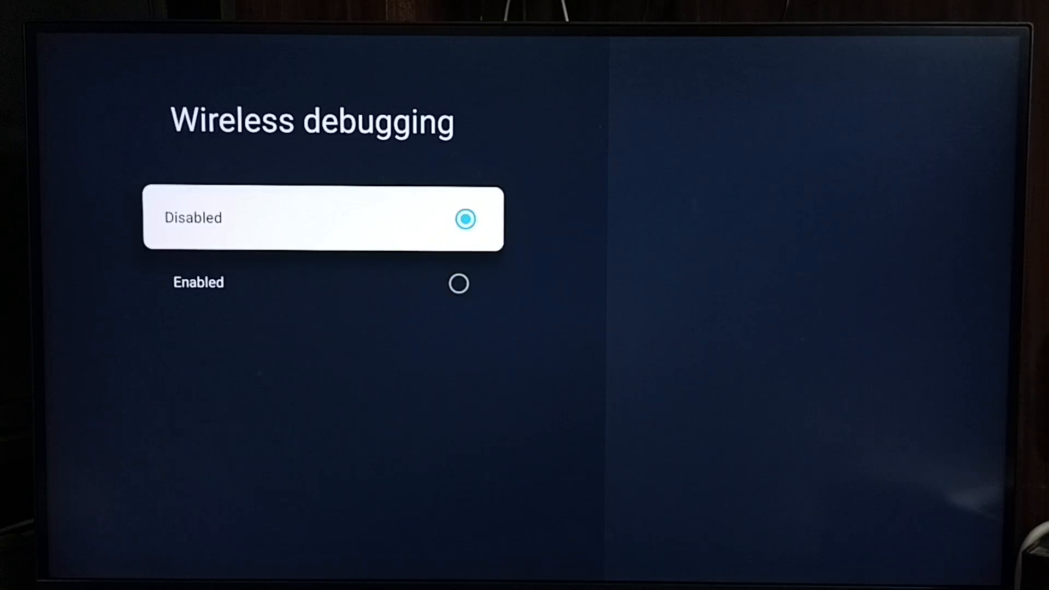